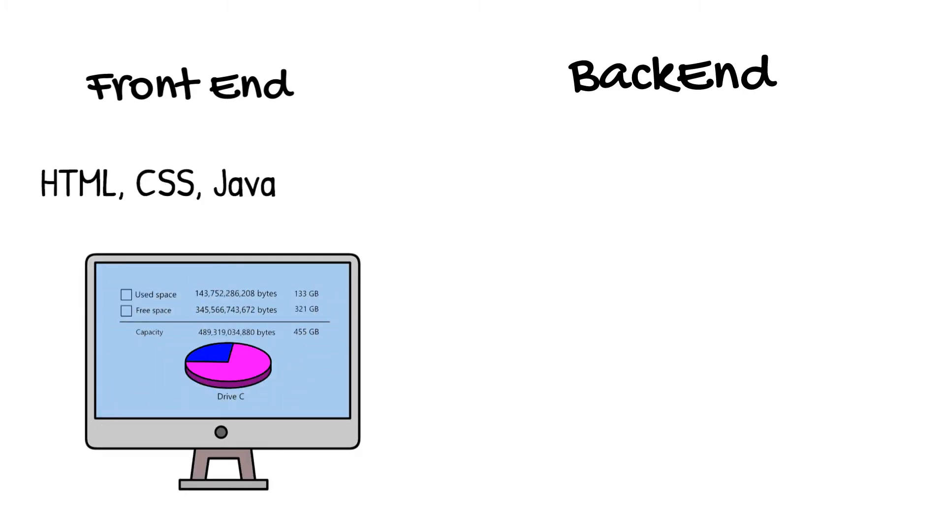
{"action": "type", "text": "Script"}
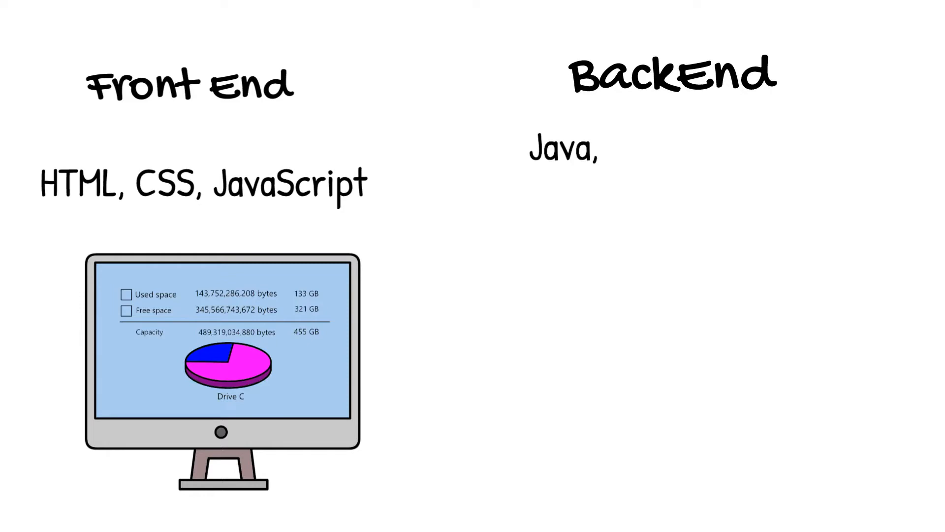
{"action": "type", "text": "Ruby, Python, .Net."}
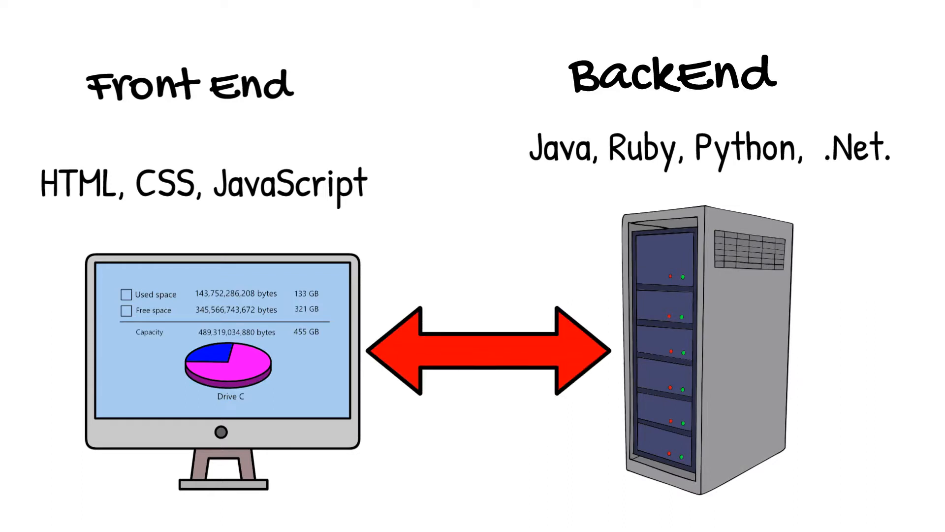
{"action": "left_click_drag", "start_coordinate": [54, 214], "coordinate": [272, 214]}
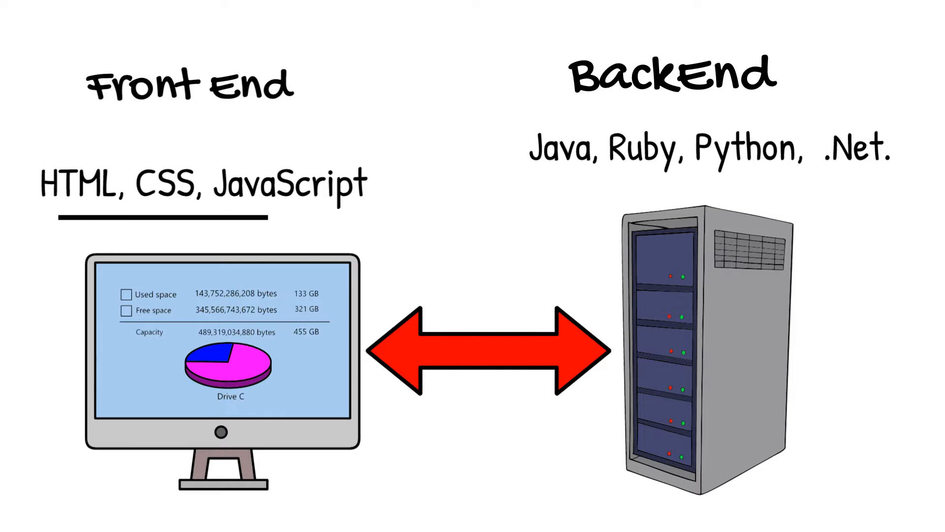